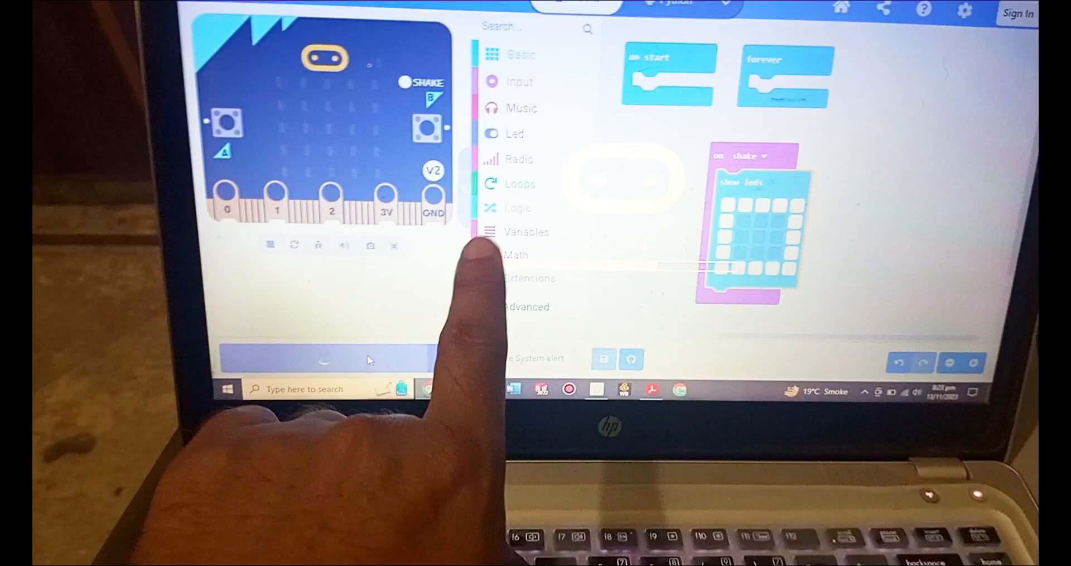
Step: Download the on-shake LED pattern program to the micro:bit until it shows Downloaded!
click(325, 359)
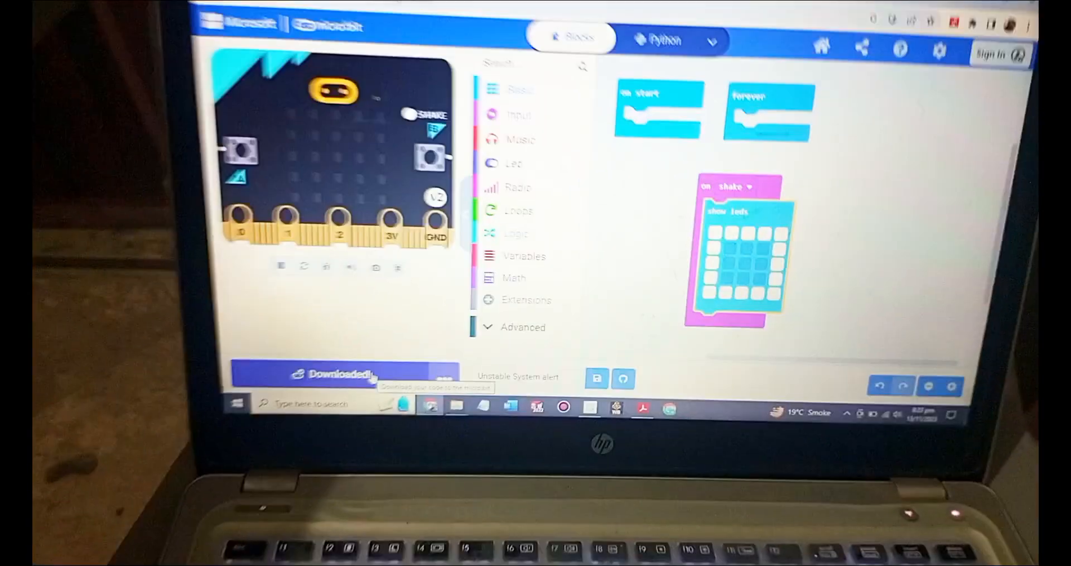